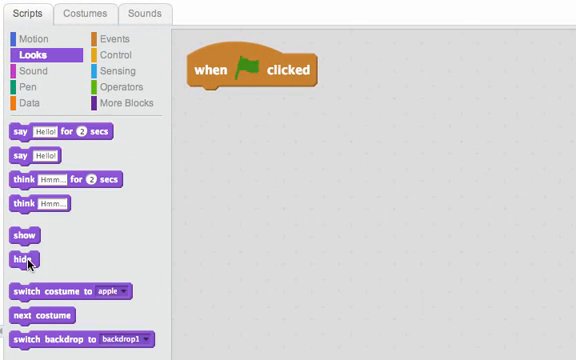
- Add hide, then go to x: pick random -220 to 220, y: 194
left_click_drag(32, 254, 208, 99)
type("3")
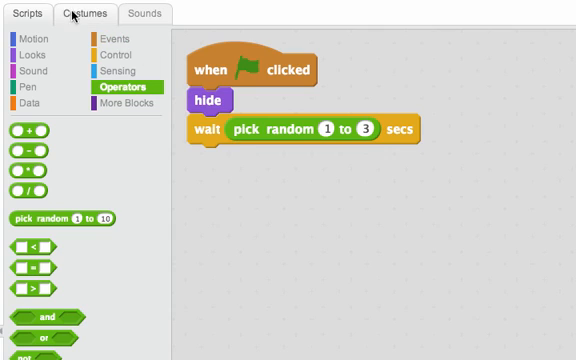
left_click(33, 42)
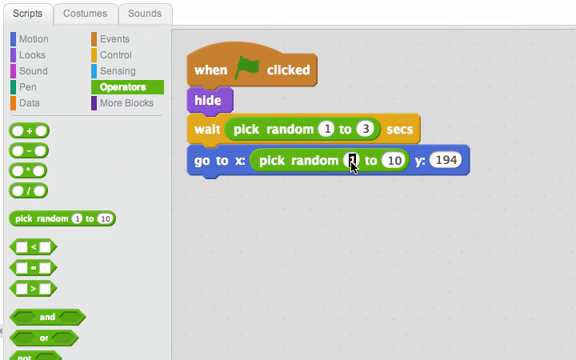
type("-220")
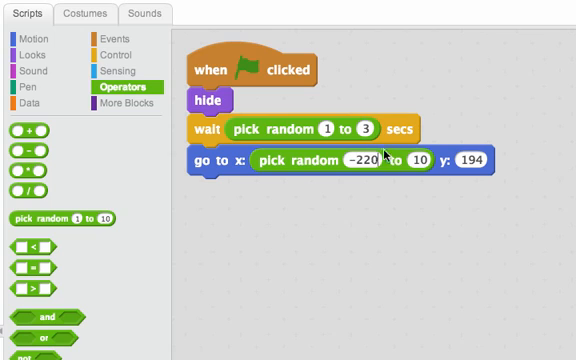
type("220")
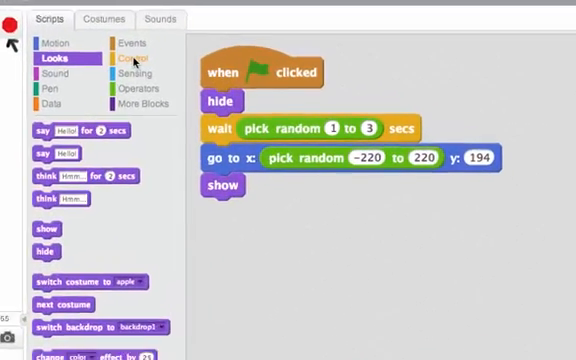
- Build repeat until y position < -190 from Control, Operators and Motion blocks
left_click(131, 59)
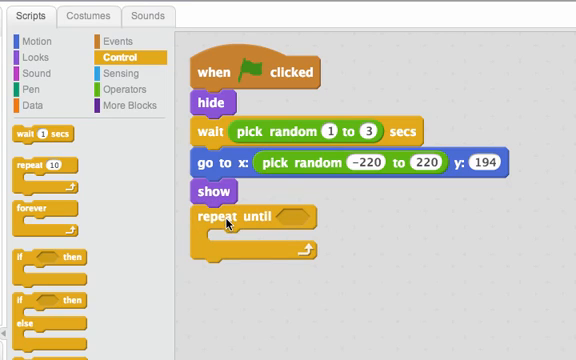
mouse_move(288, 225)
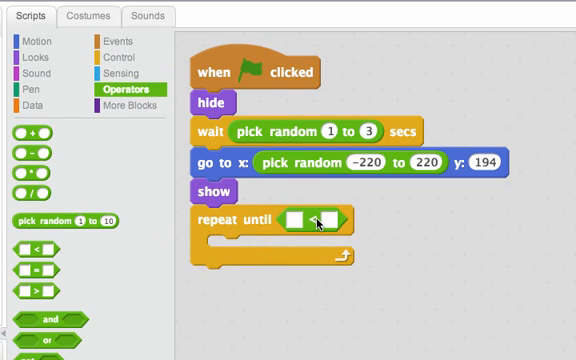
left_click(31, 49)
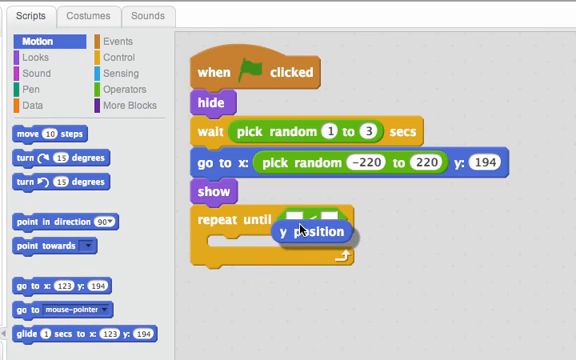
left_click_drag(320, 229, 305, 222)
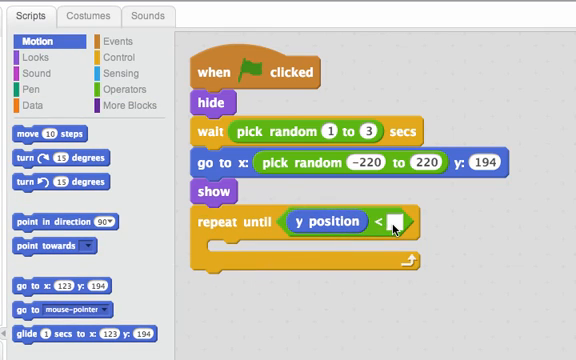
left_click(400, 222)
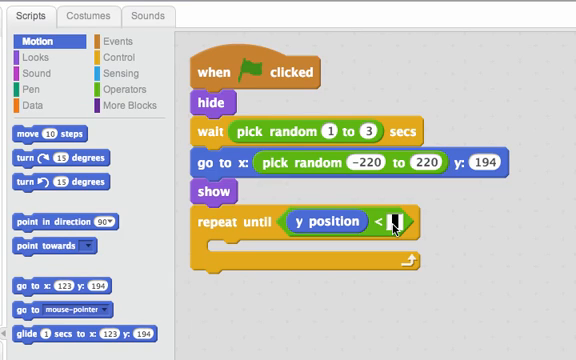
type("-190")
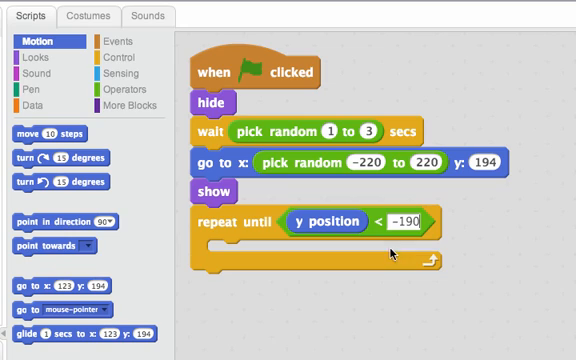
mouse_move(310, 320)
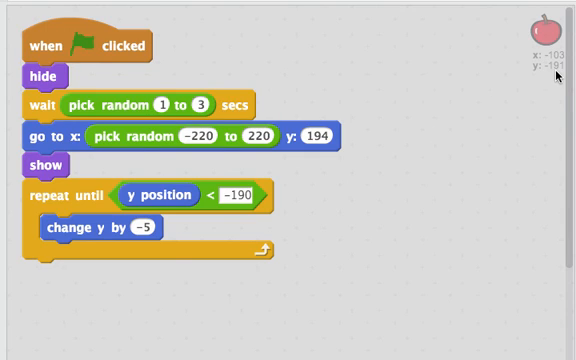
mouse_move(124, 253)
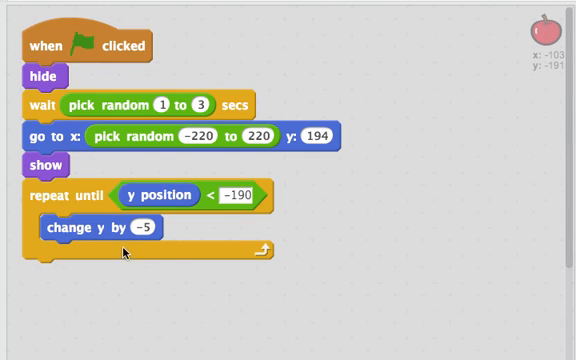
mouse_move(182, 298)
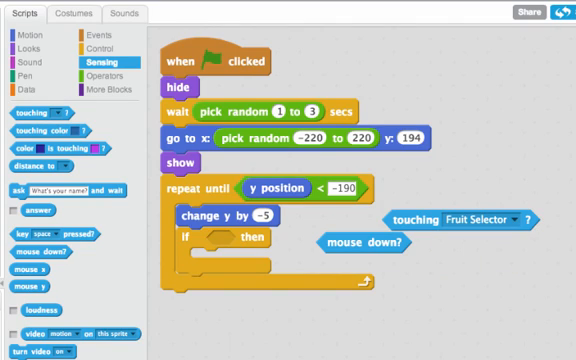
mouse_move(180, 295)
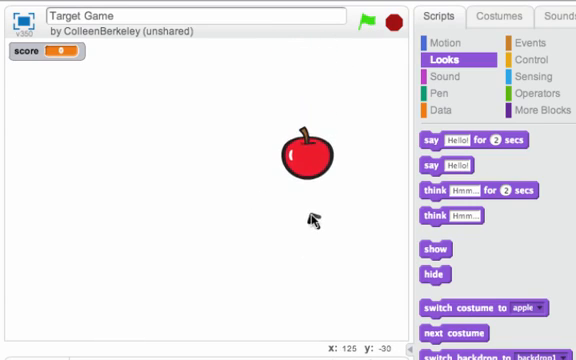
- Click the falling apple on the enlarged stage to try catching it
left_click(306, 160)
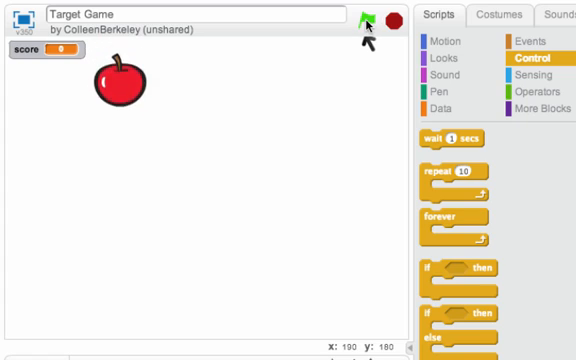
- Start the game with the green flag and click a falling apple to score
left_click(361, 19)
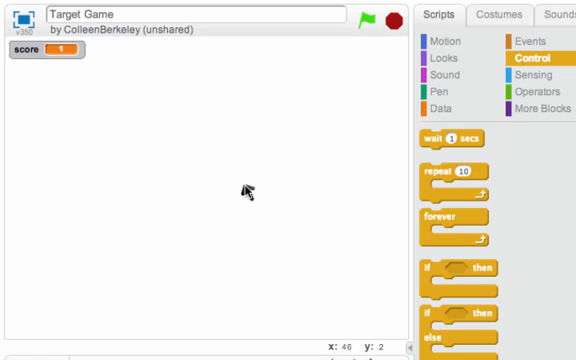
mouse_move(283, 118)
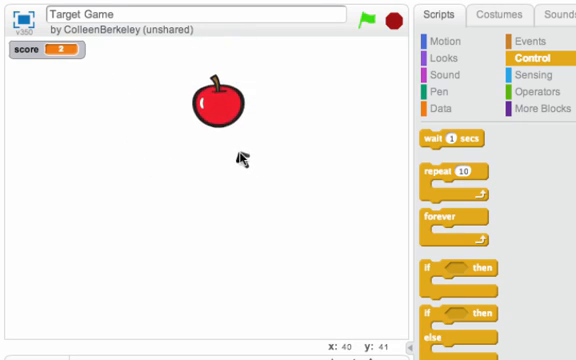
left_click(222, 103)
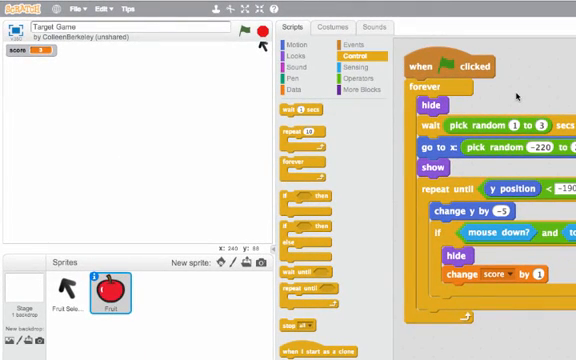
- Right-click the Fruit sprite thumbnail to show its duplicate option
right_click(99, 290)
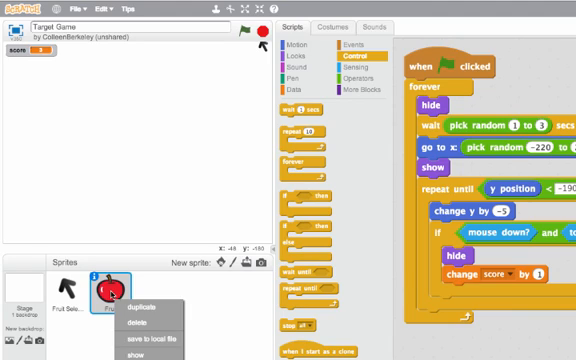